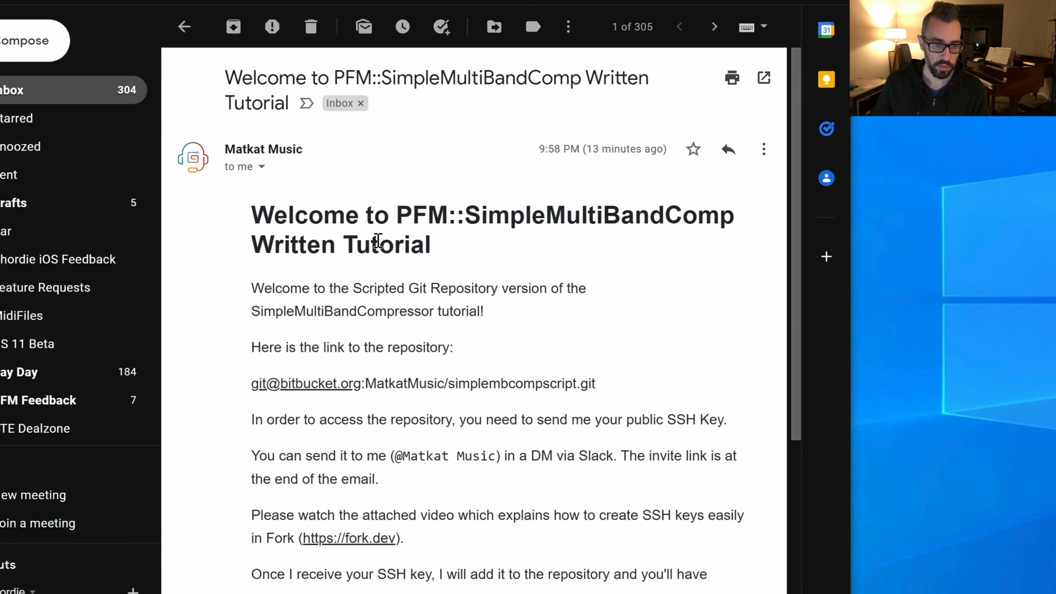
Step: Review the repository address in the welcome email
scroll("down", 3)
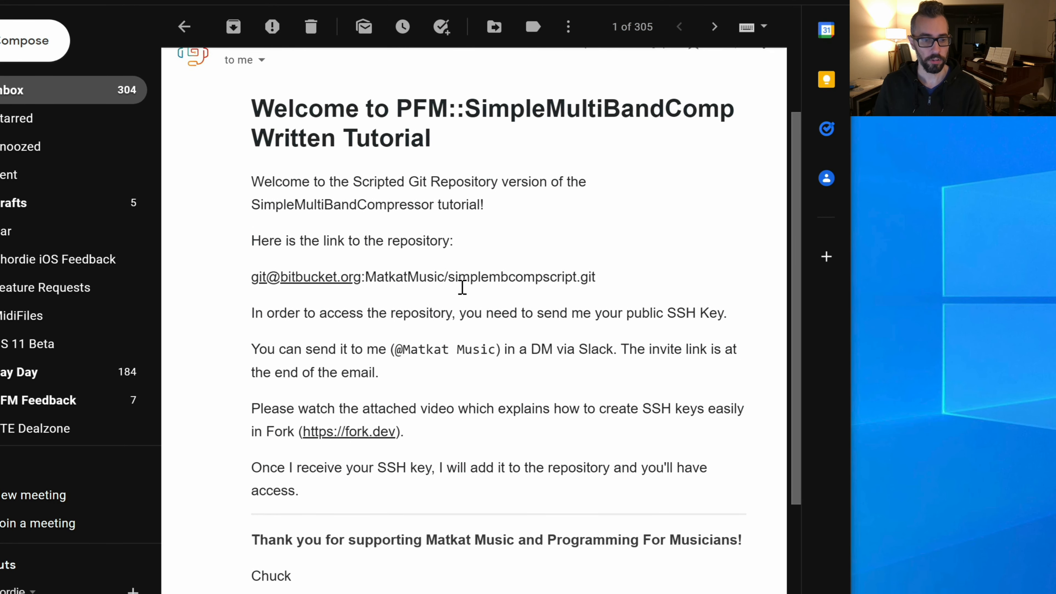
triple_click(422, 276)
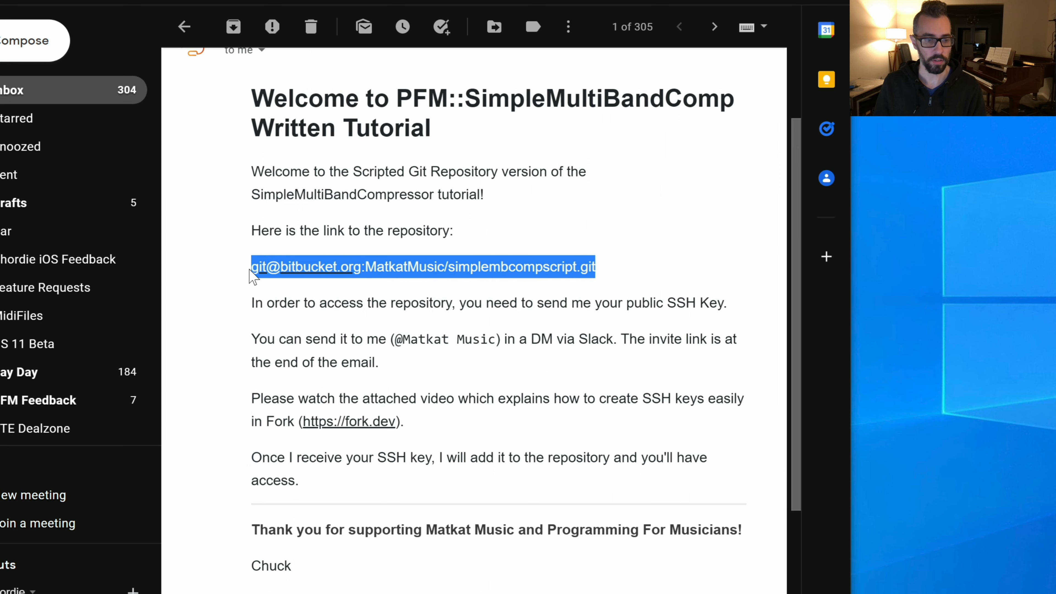
mouse_move(606, 286)
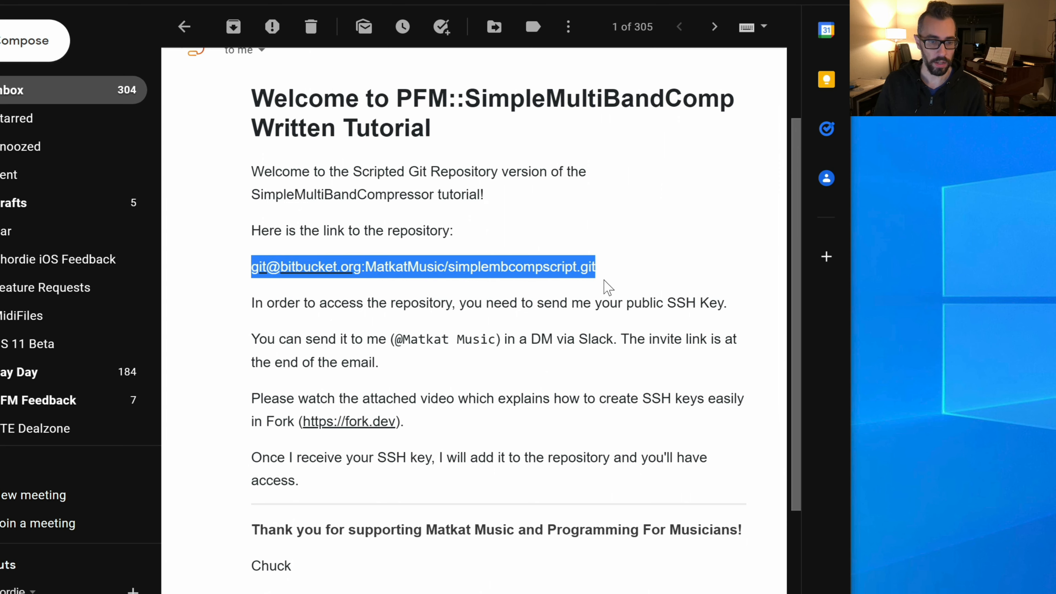
left_click(603, 276)
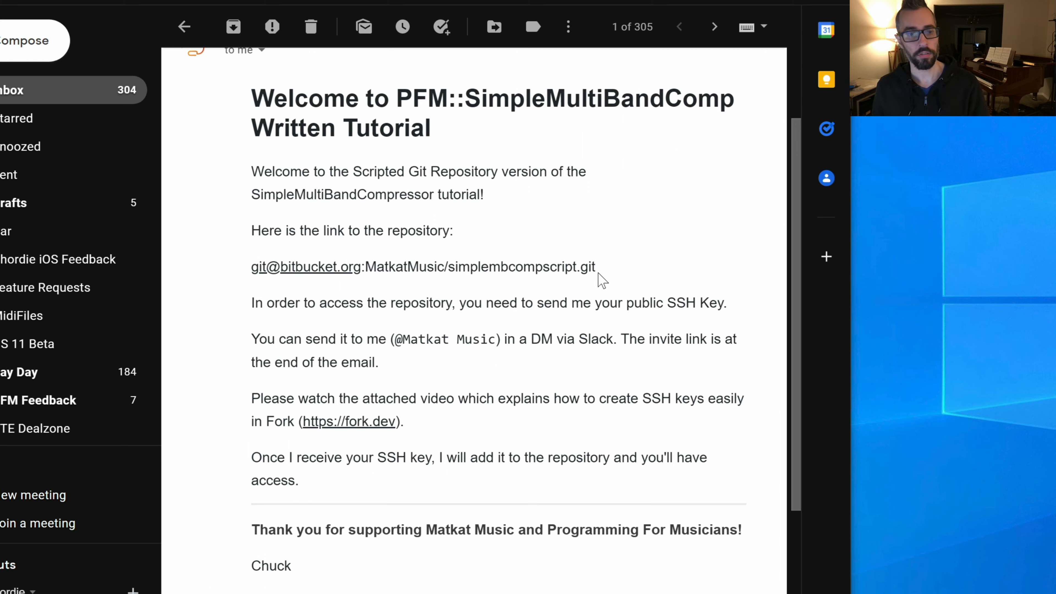
left_click_drag(570, 302, 725, 303)
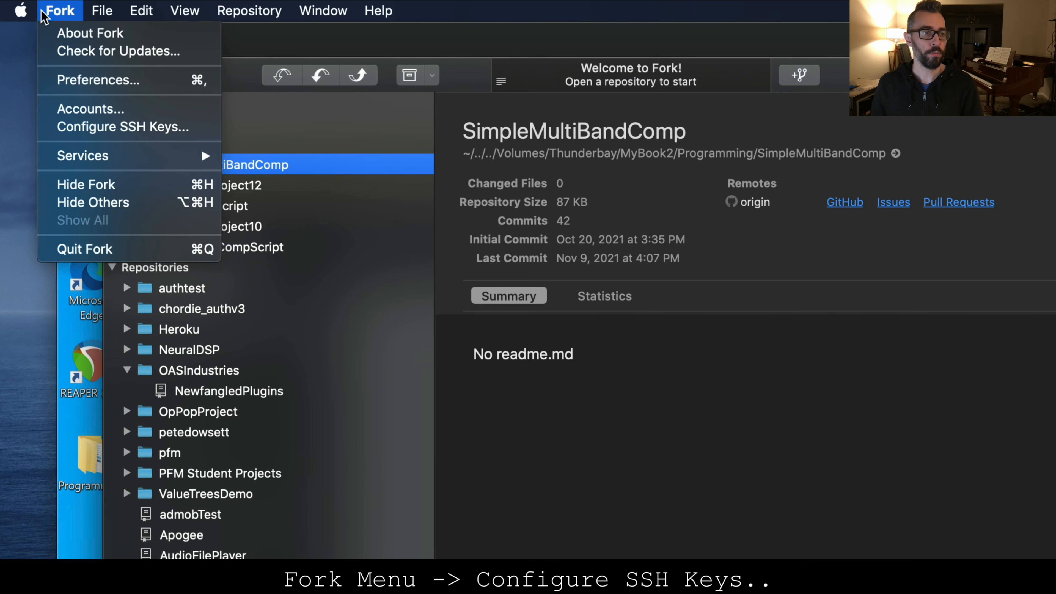
mouse_move(121, 126)
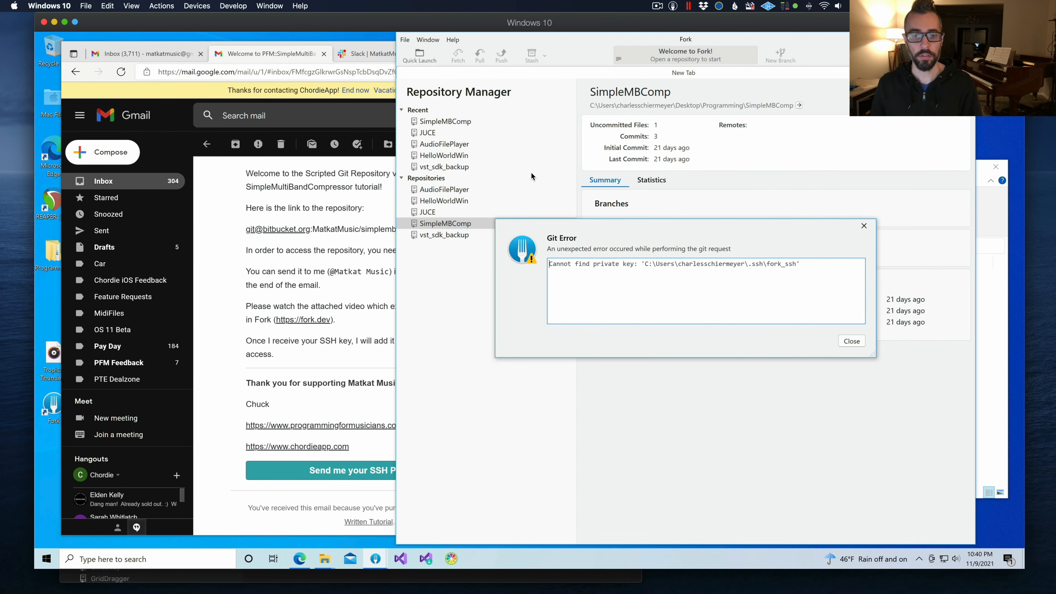
Step: Dismiss the missing private key error and bring up Fork's Configure SSH Keys window
left_click(850, 341)
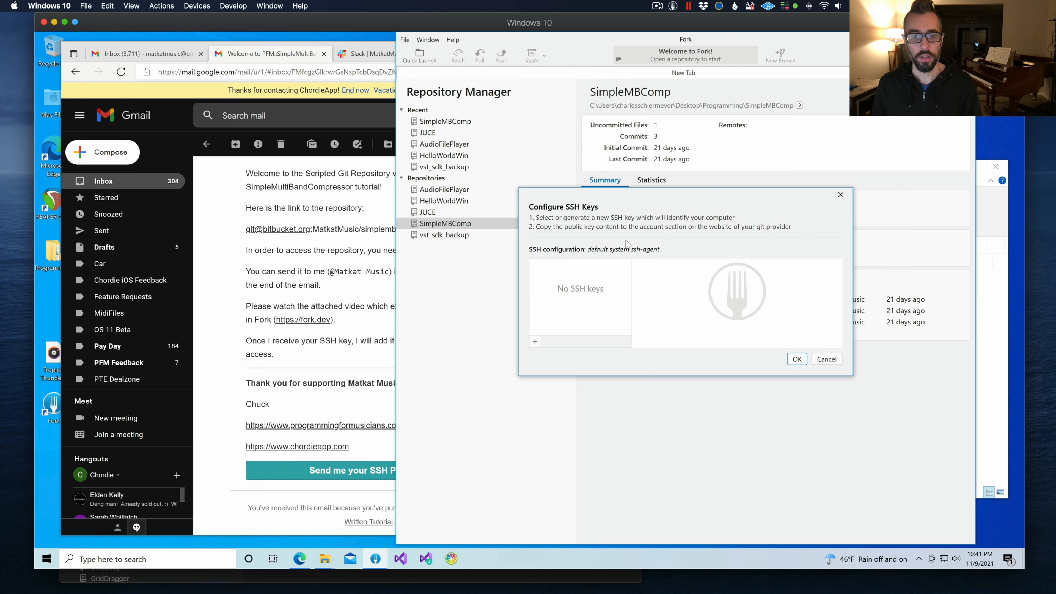
mouse_move(578, 217)
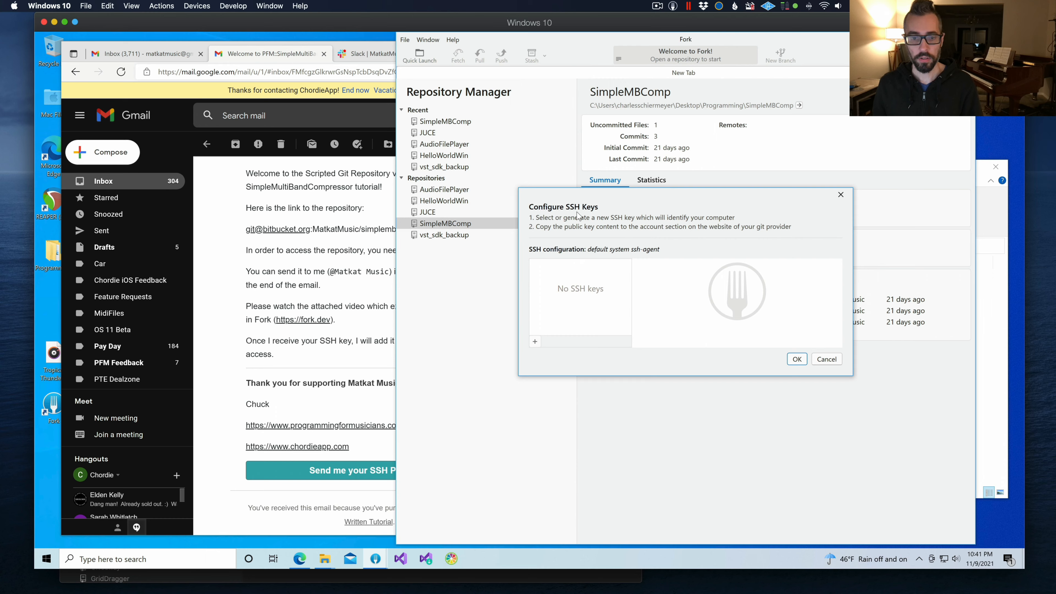
mouse_move(207, 116)
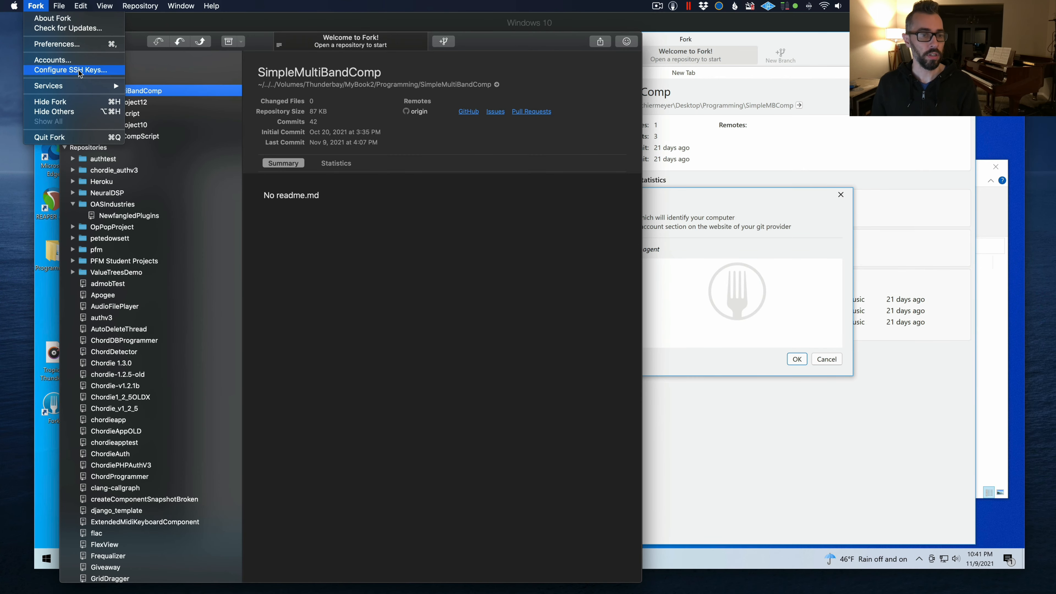
left_click(69, 69)
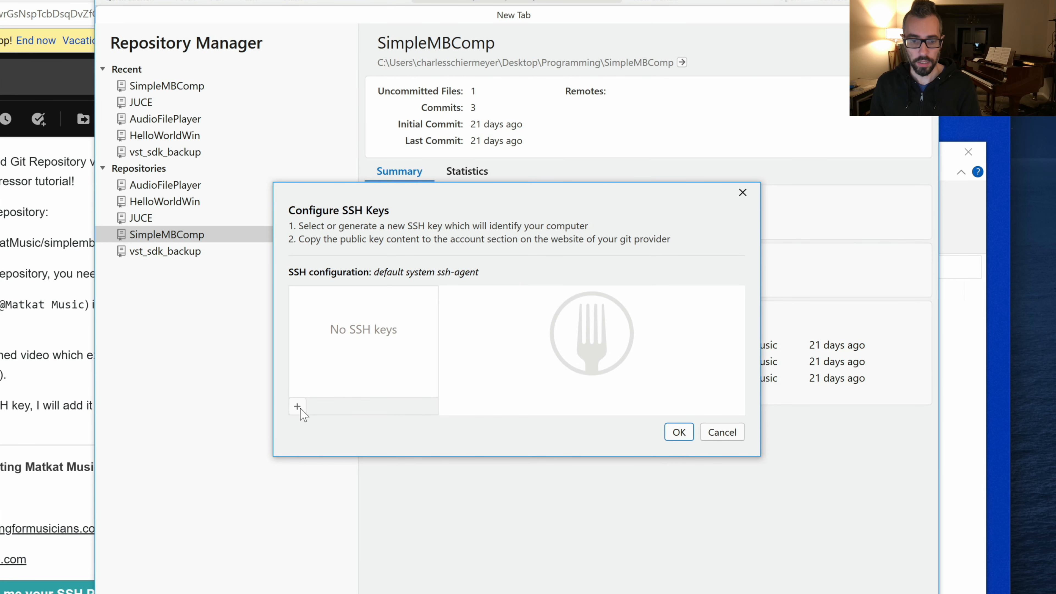
Step: Generate a new SSH key pair named fork_ssh_key with the email@ address
left_click(297, 405)
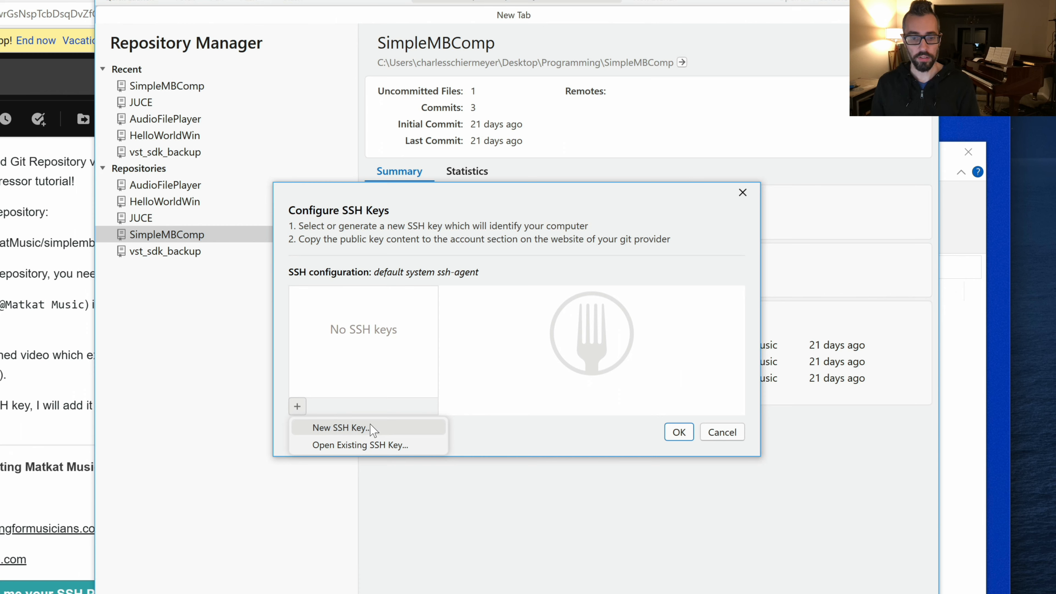
left_click(339, 428)
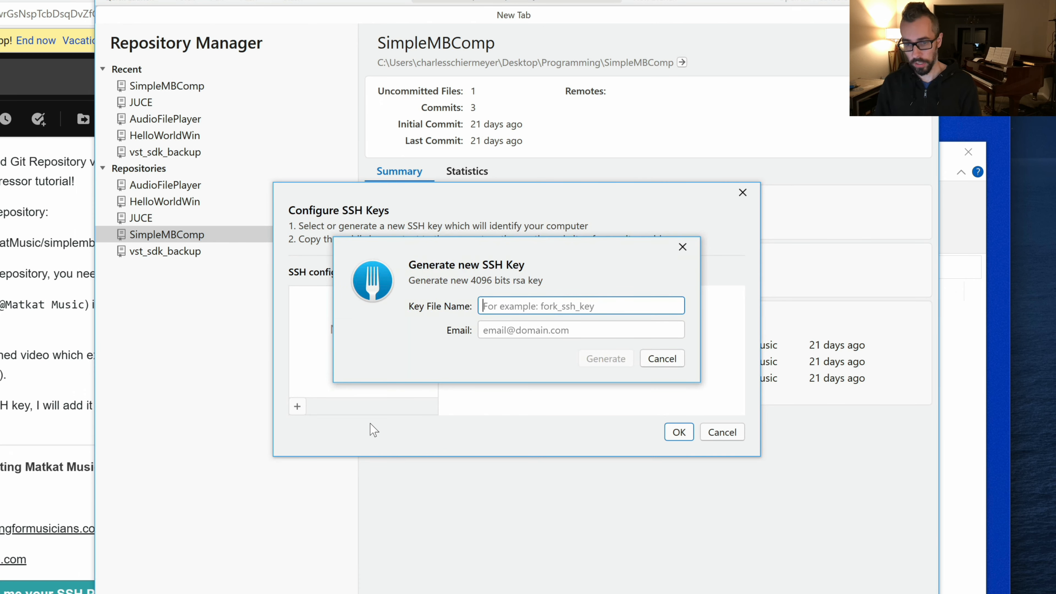
type("fork_ssh_key")
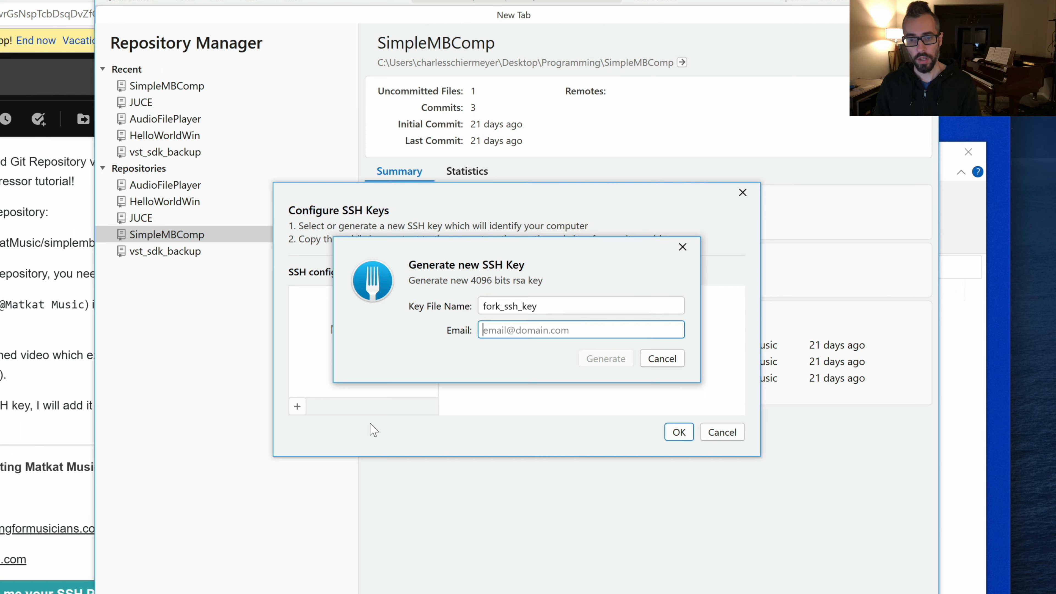
type("email@")
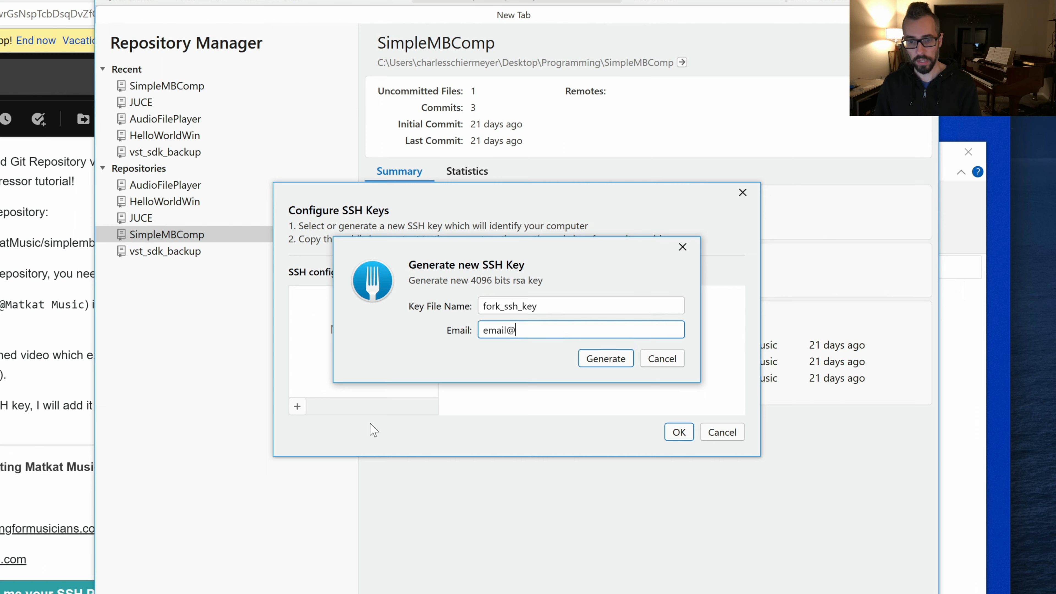
left_click(604, 357)
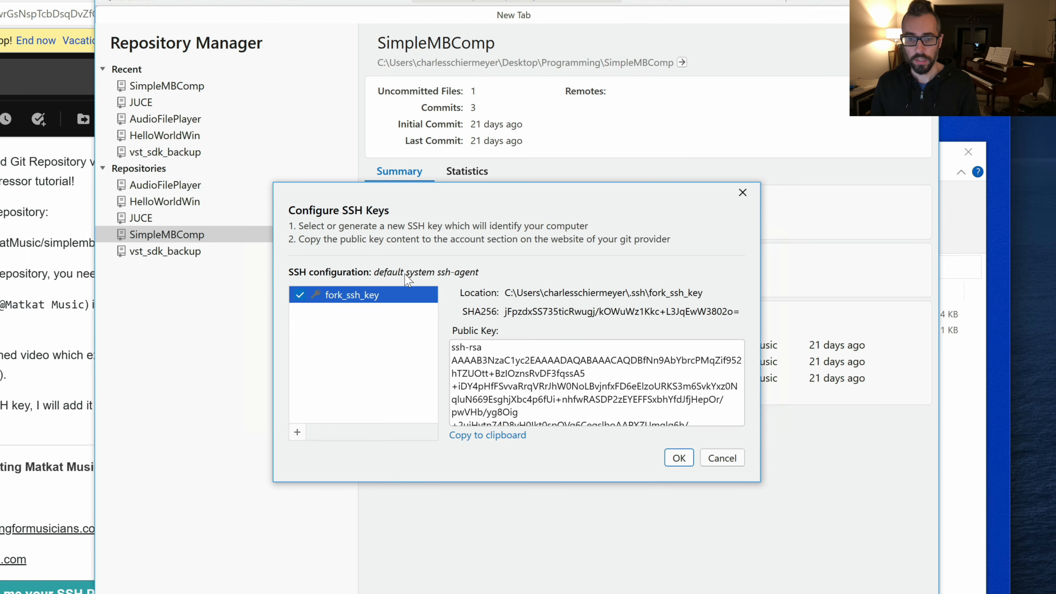
mouse_move(444, 387)
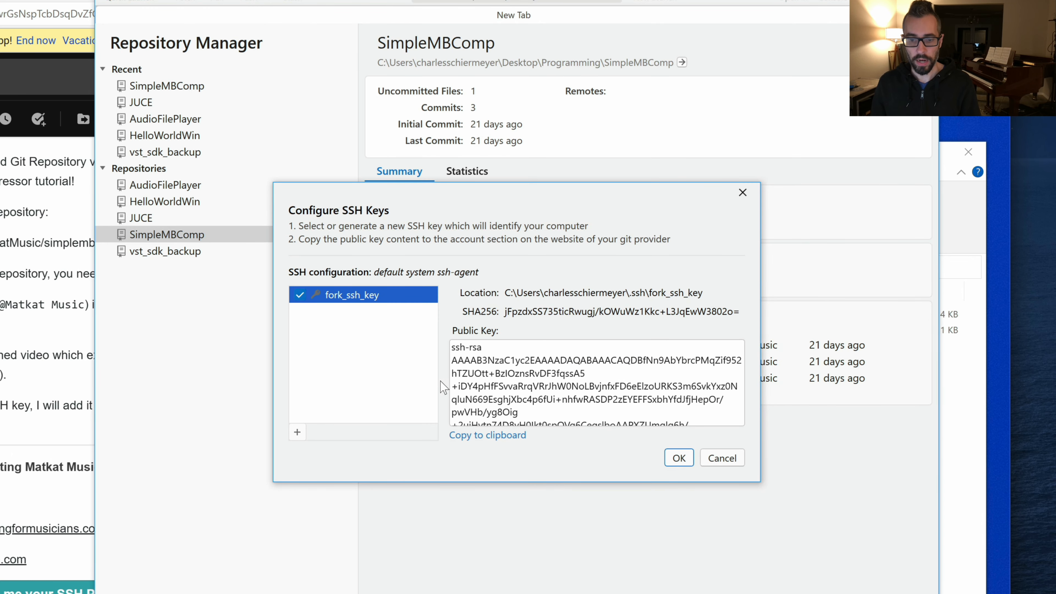
mouse_move(533, 468)
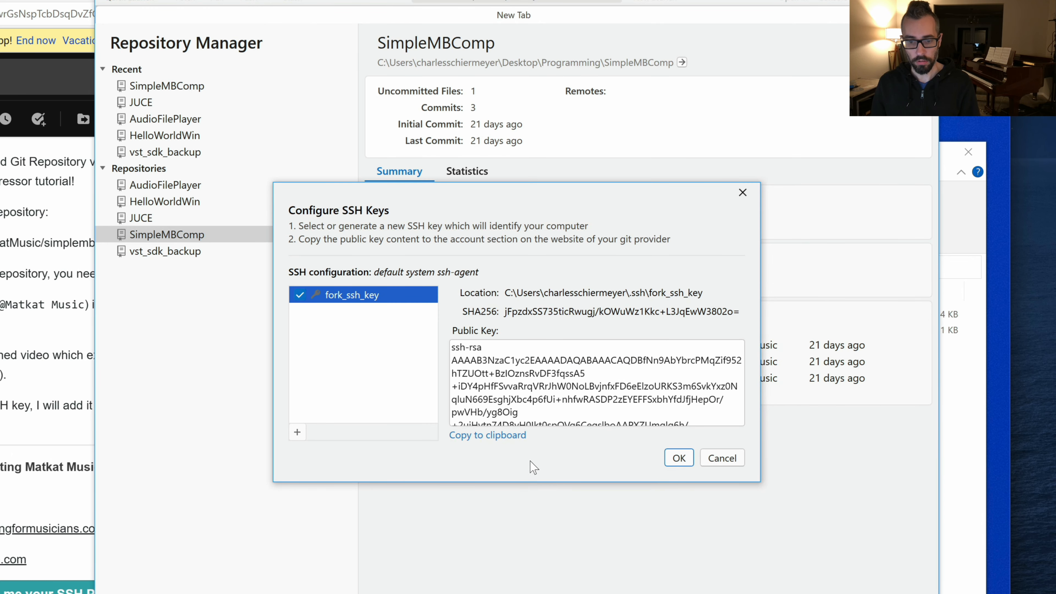
mouse_move(487, 435)
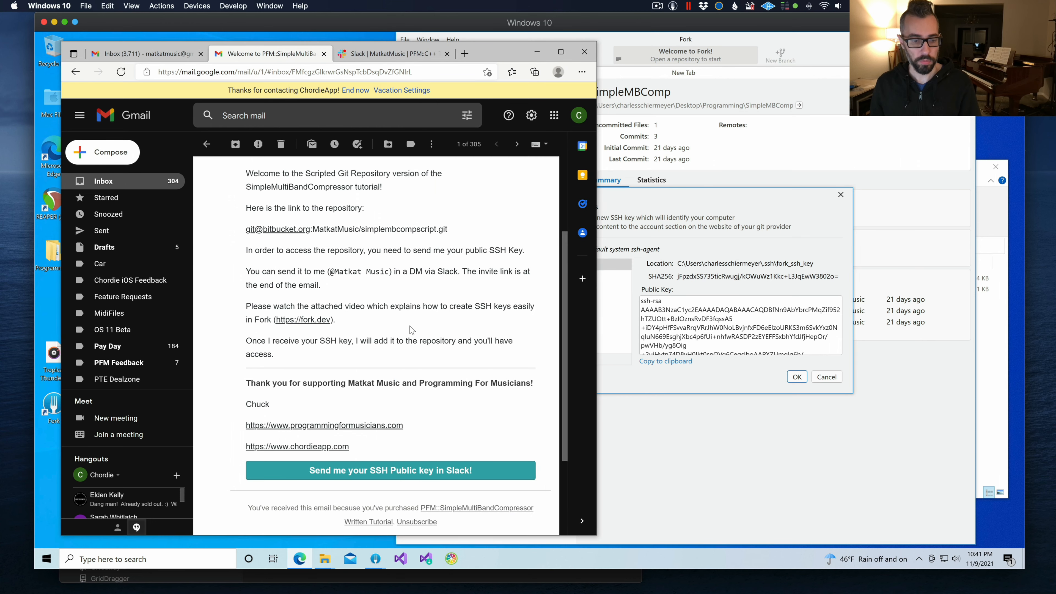
mouse_move(459, 475)
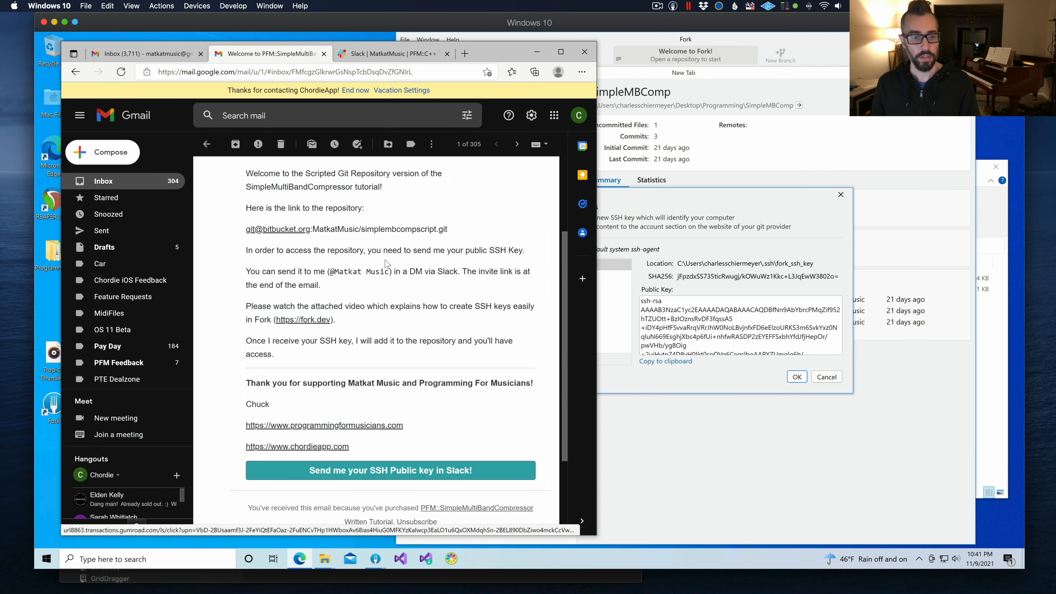
Step: Follow the email's 'Send me your SSH Public key in Slack!' link to the MatkatMusic DM
left_click(387, 53)
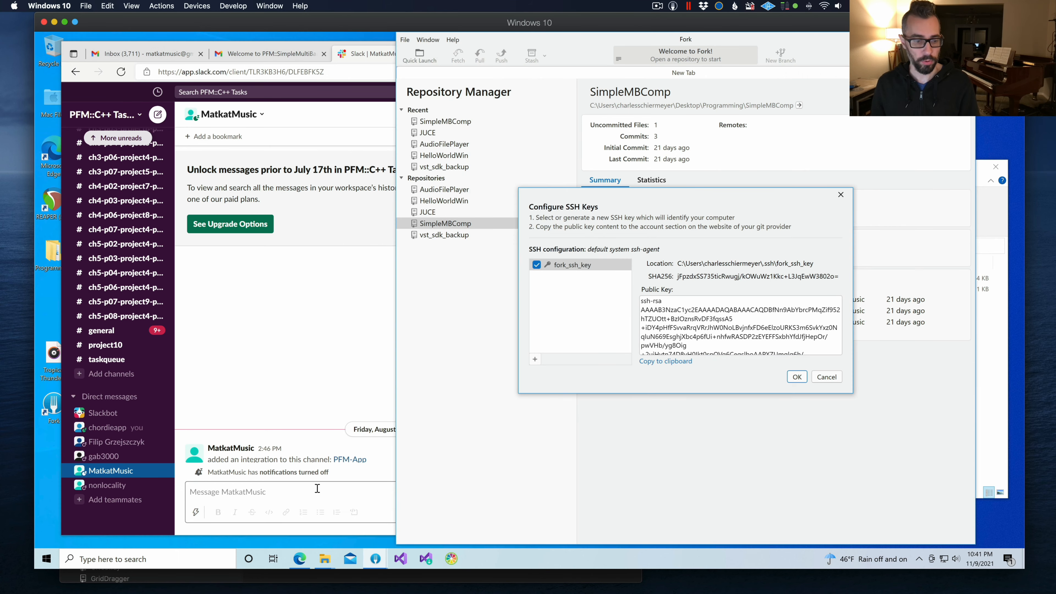
Step: Draft 'Hey, here is my SSH Key!' and search the shortcuts for the text snippet option
type("Hey, here i")
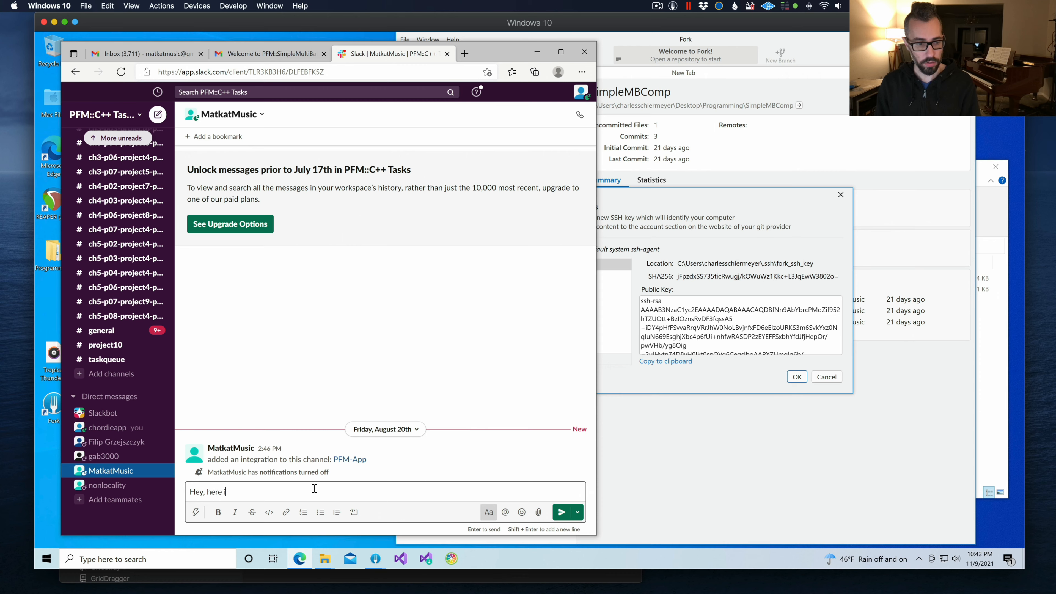
type("s my SSH Key!")
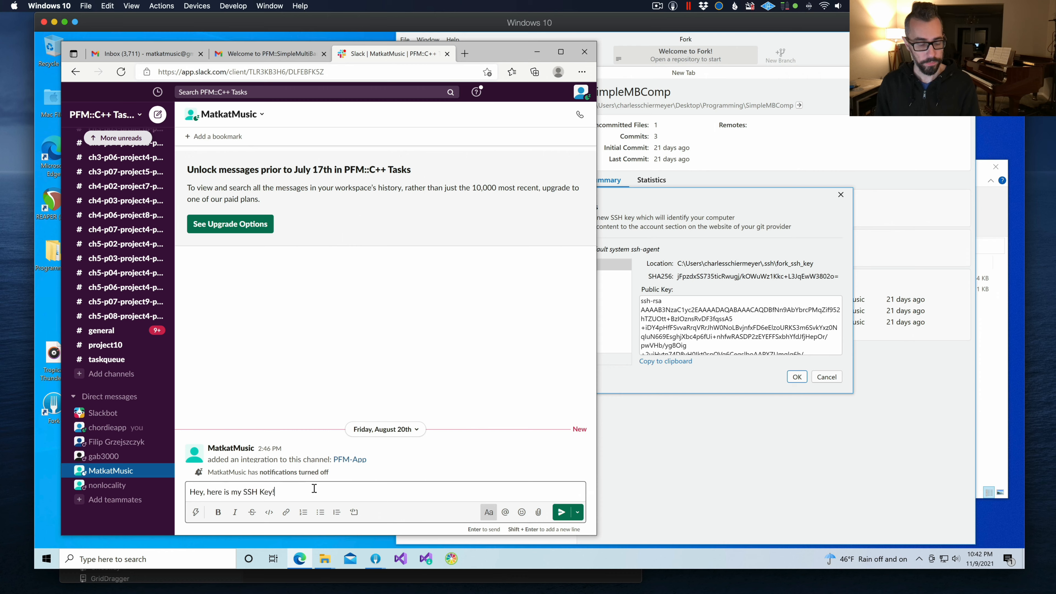
left_click(195, 512)
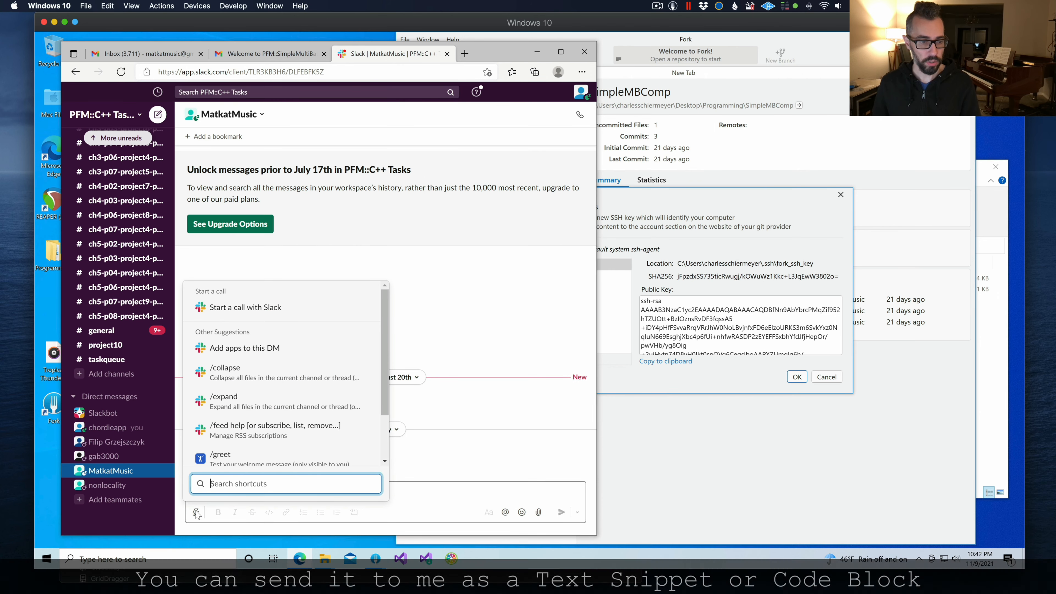
type("te")
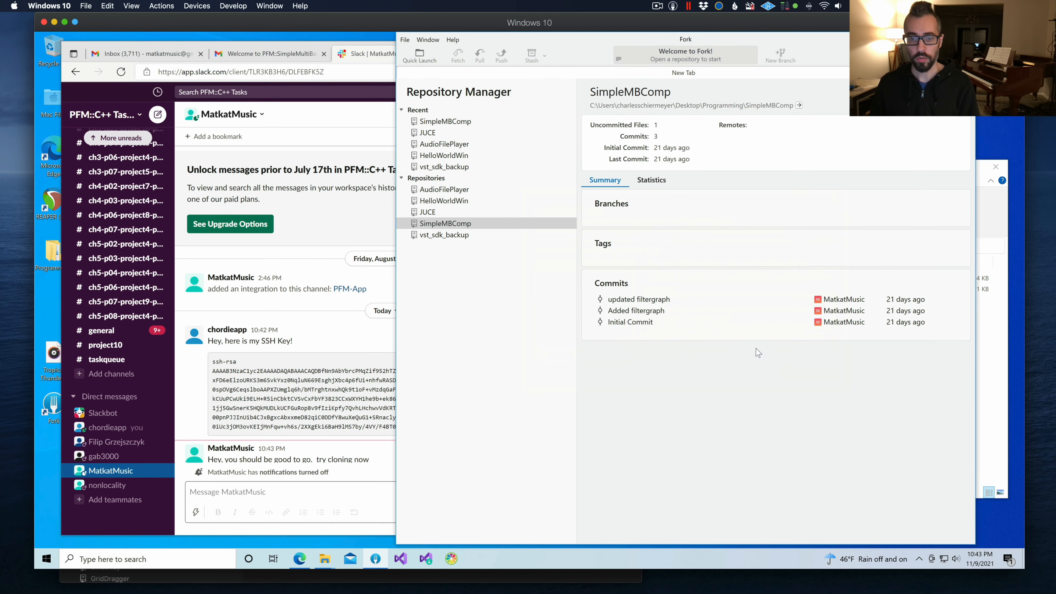
Step: Start cloning a remote repository in Fork after the Slack reply
left_click(270, 53)
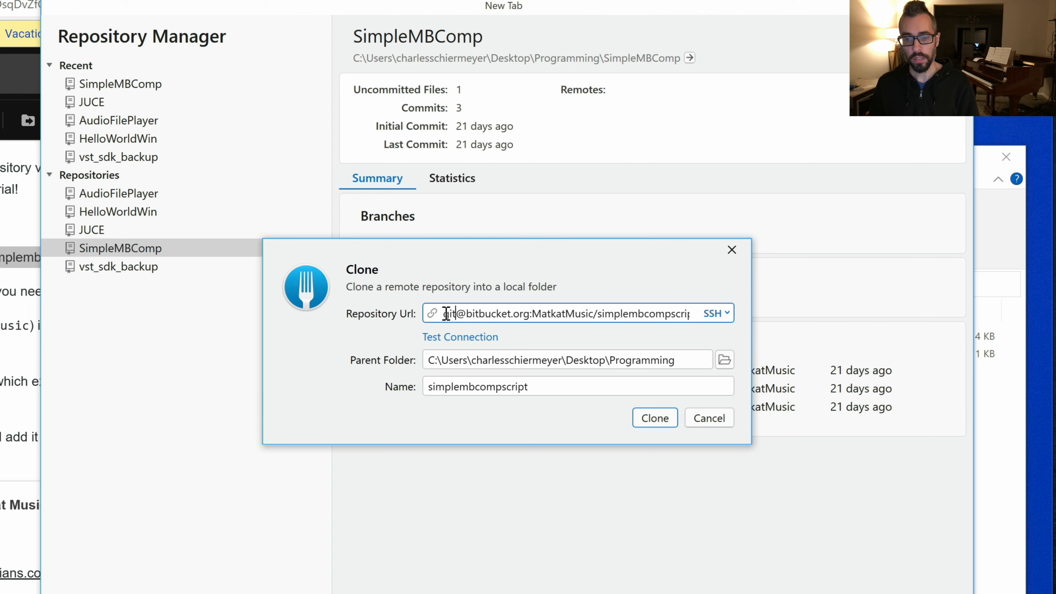
Step: Test the connection to the Bitbucket simplembcompscript repository and clone it into Programming
triple_click(566, 313)
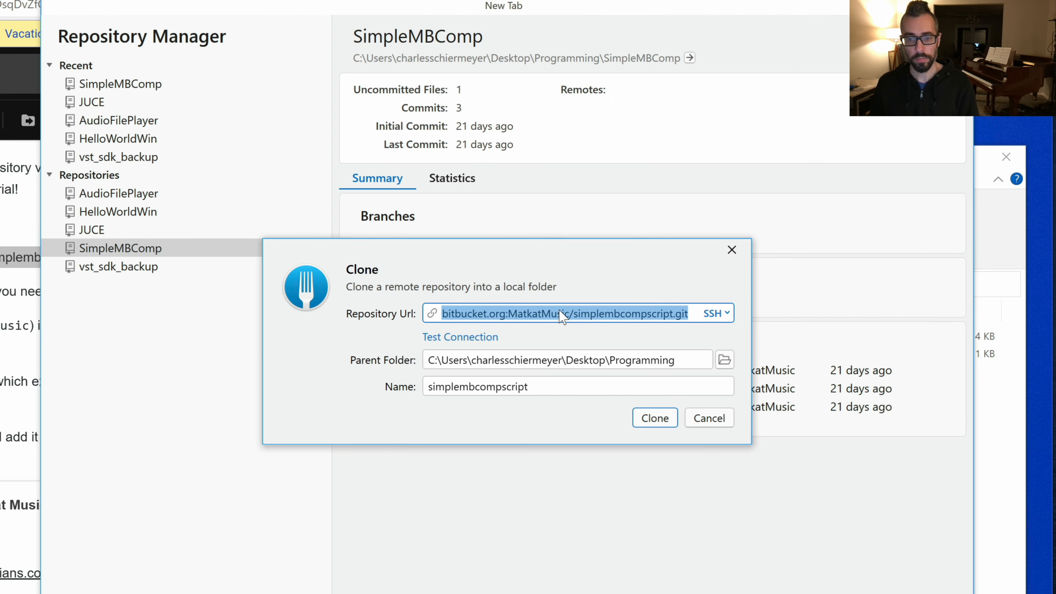
mouse_move(714, 317)
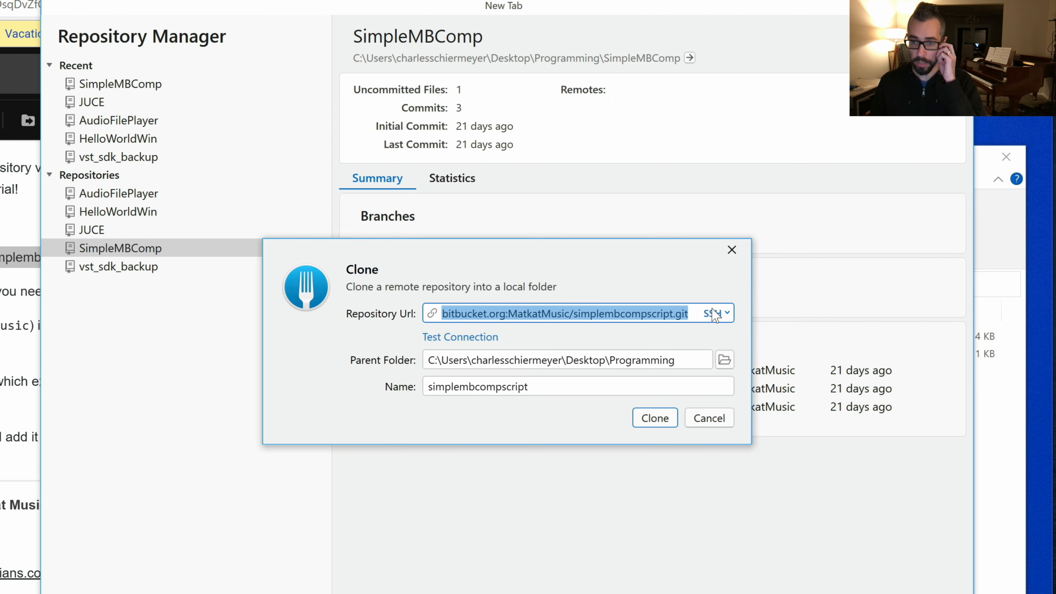
mouse_move(549, 340)
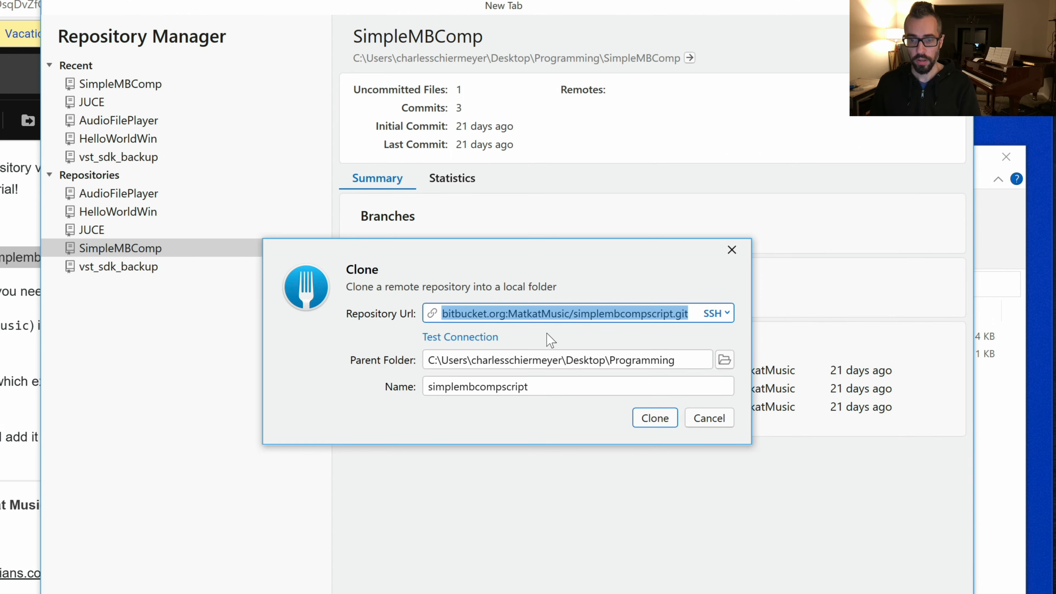
mouse_move(460, 336)
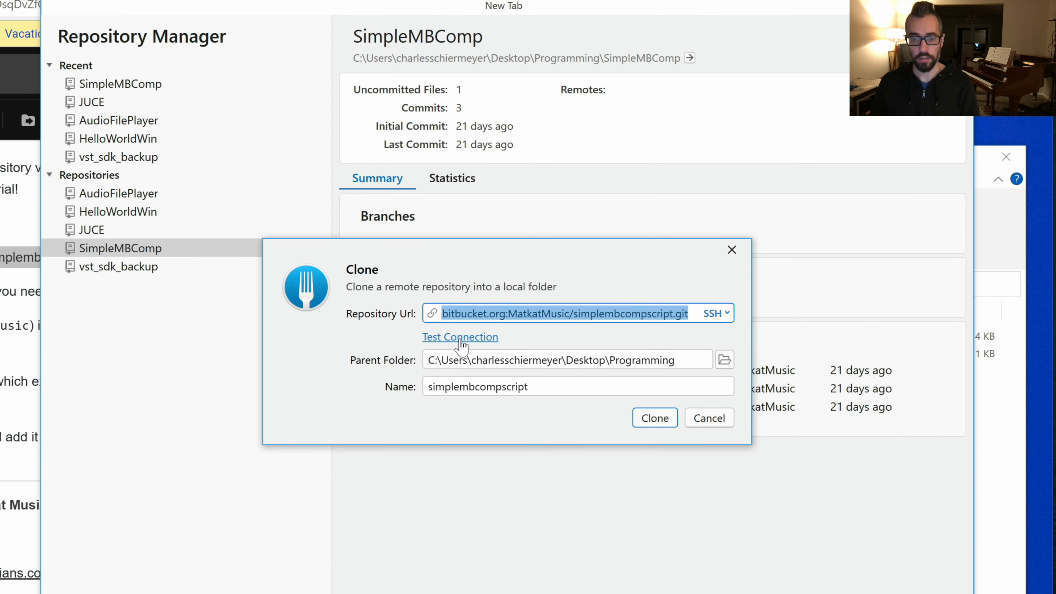
left_click(460, 336)
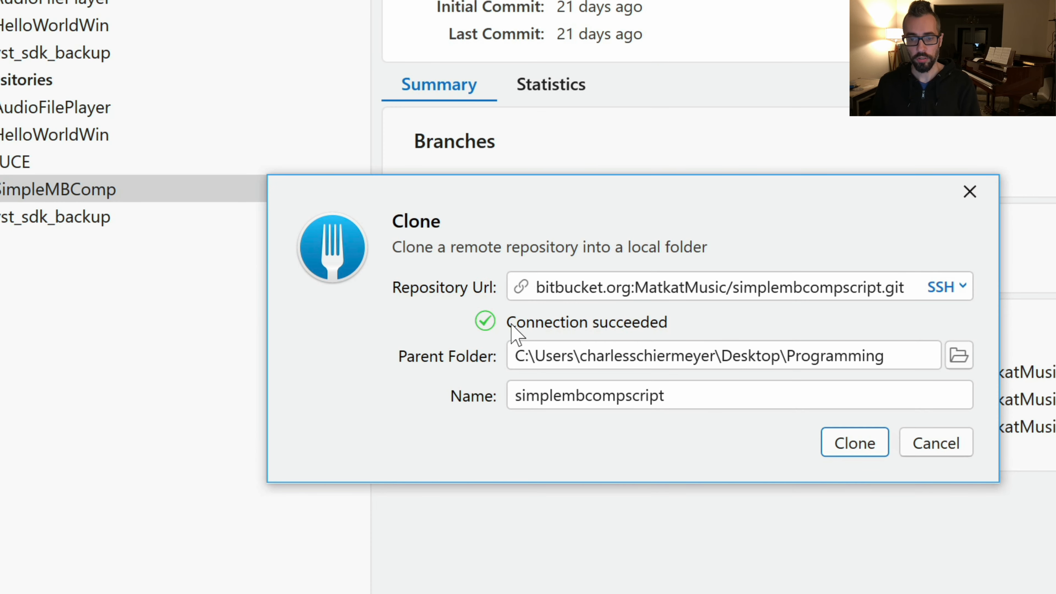
mouse_move(677, 339)
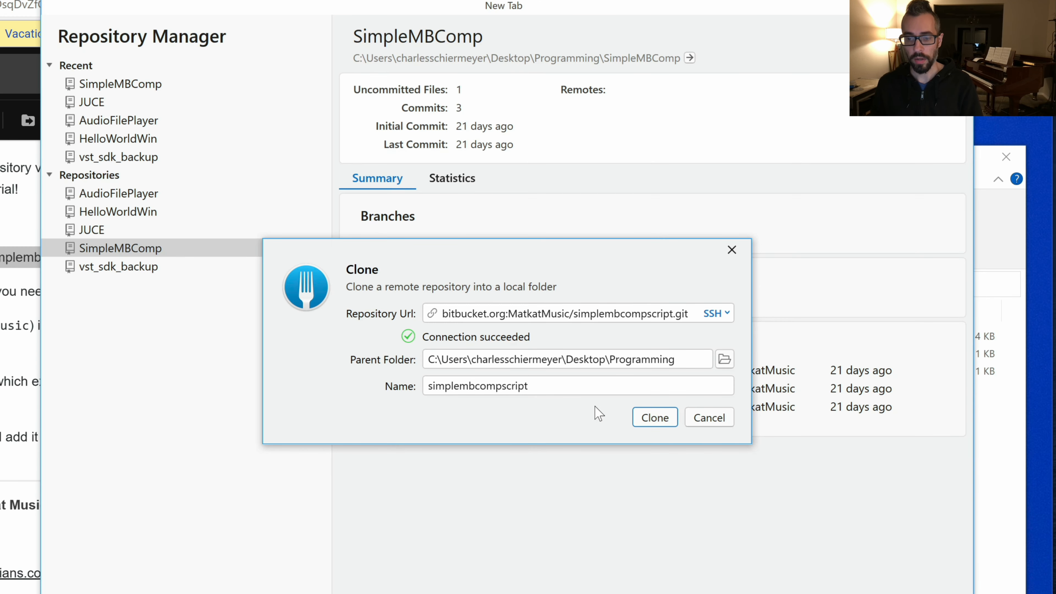
left_click(653, 416)
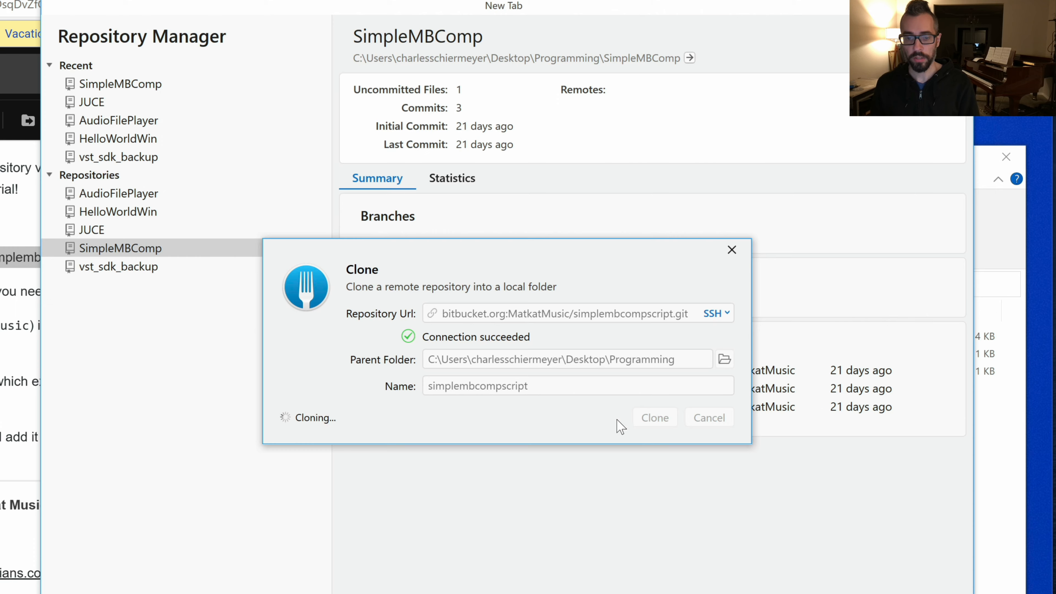